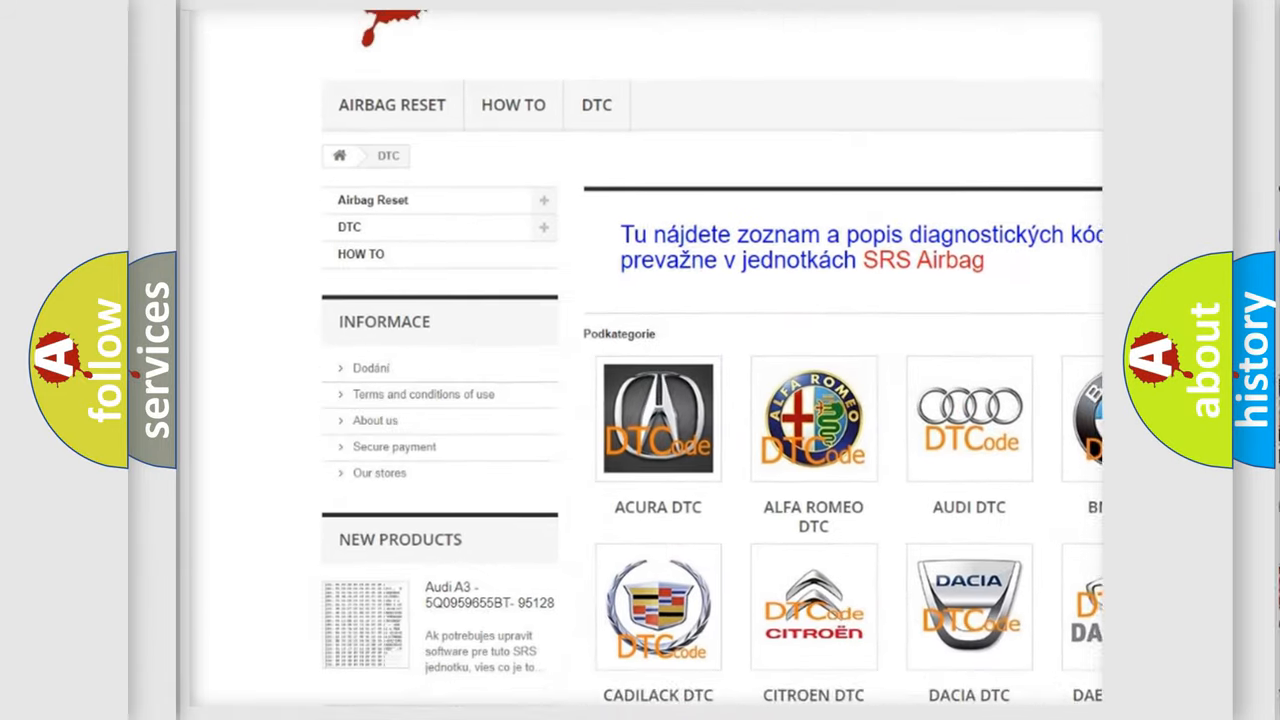
scroll("down", 3)
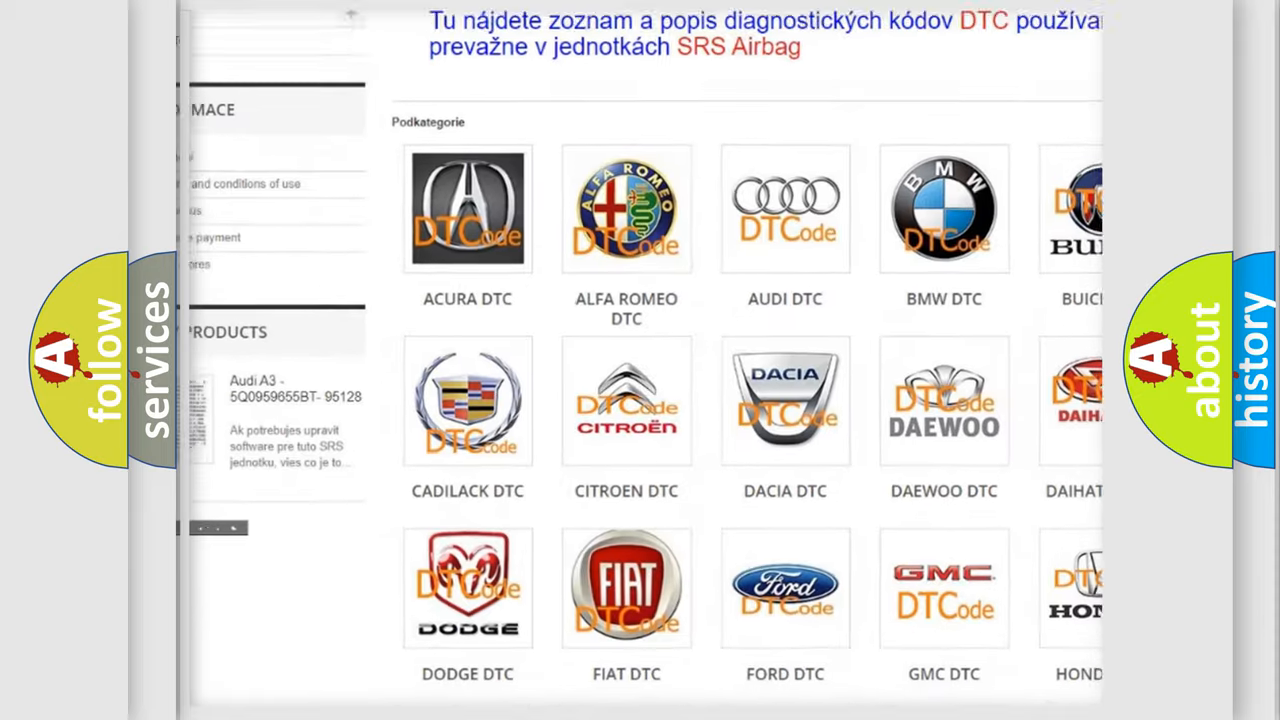
scroll("down", 3)
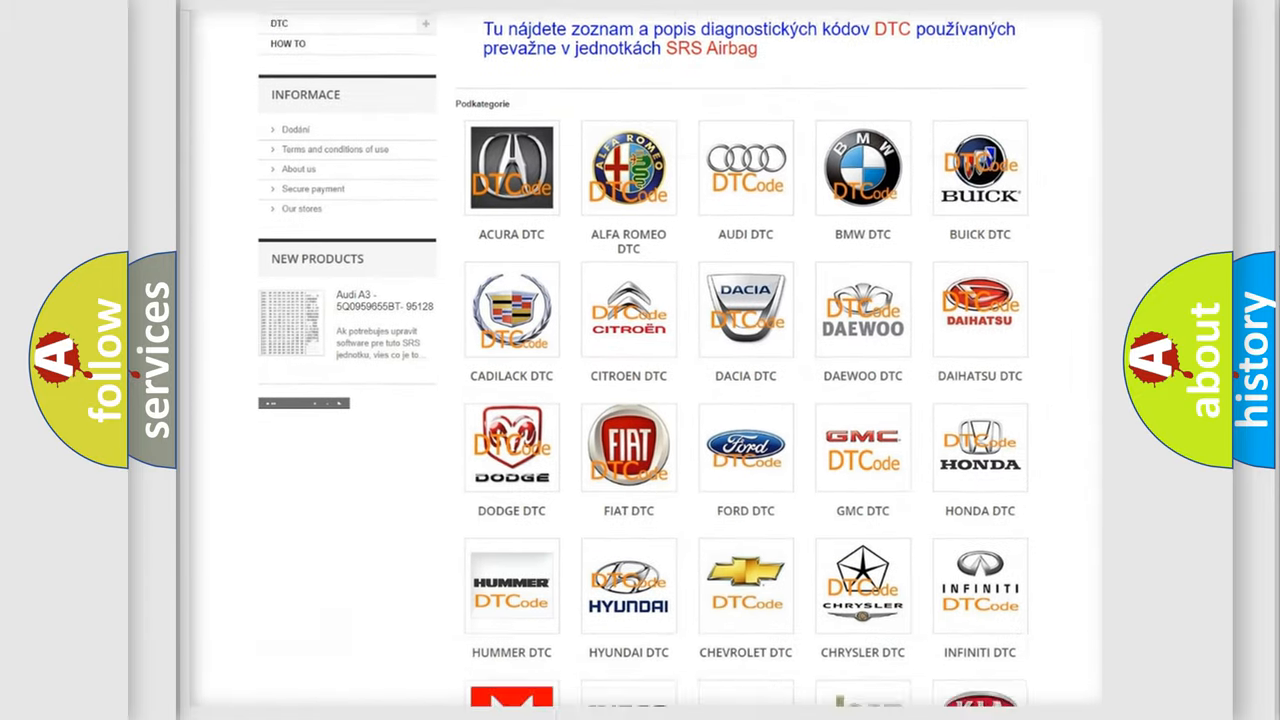
scroll("down", 3)
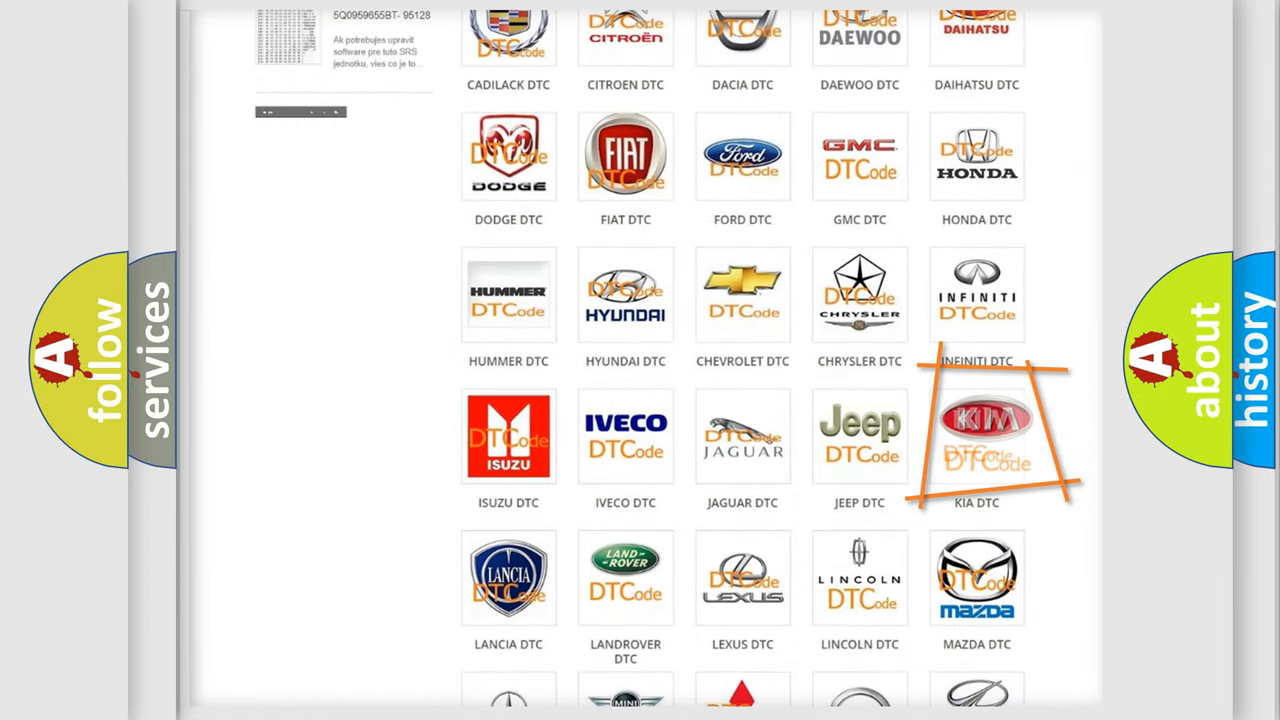